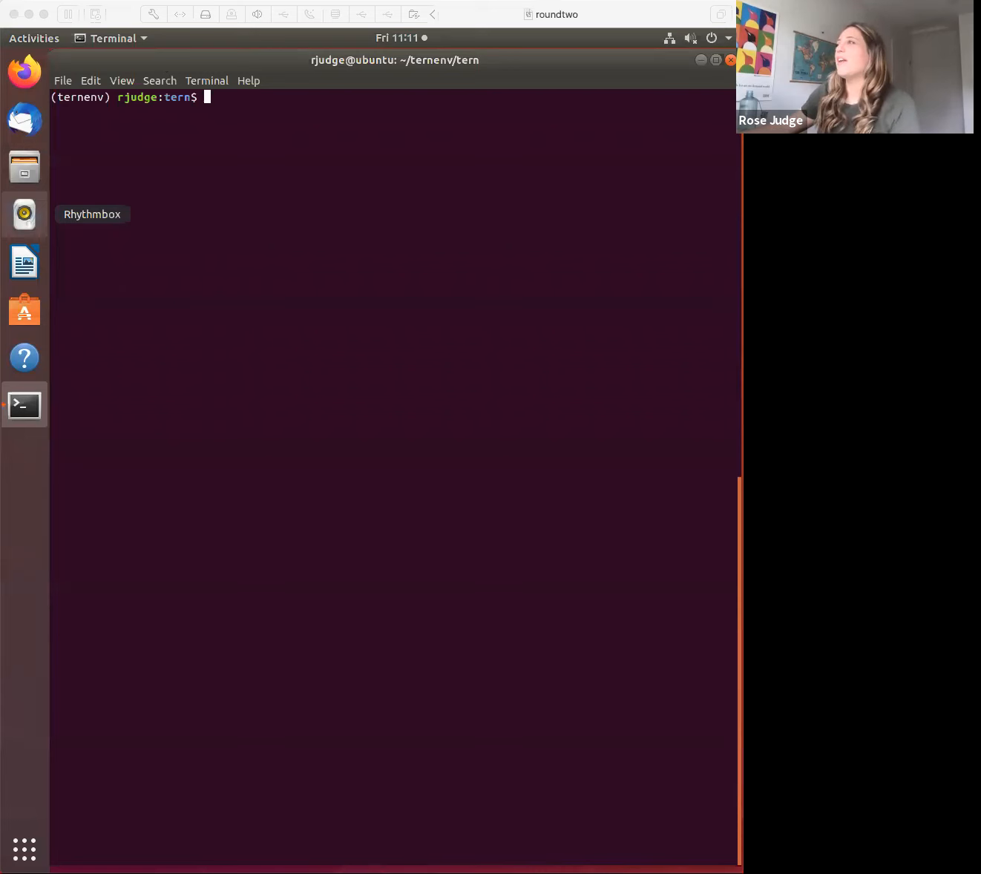
mouse_move(397, 296)
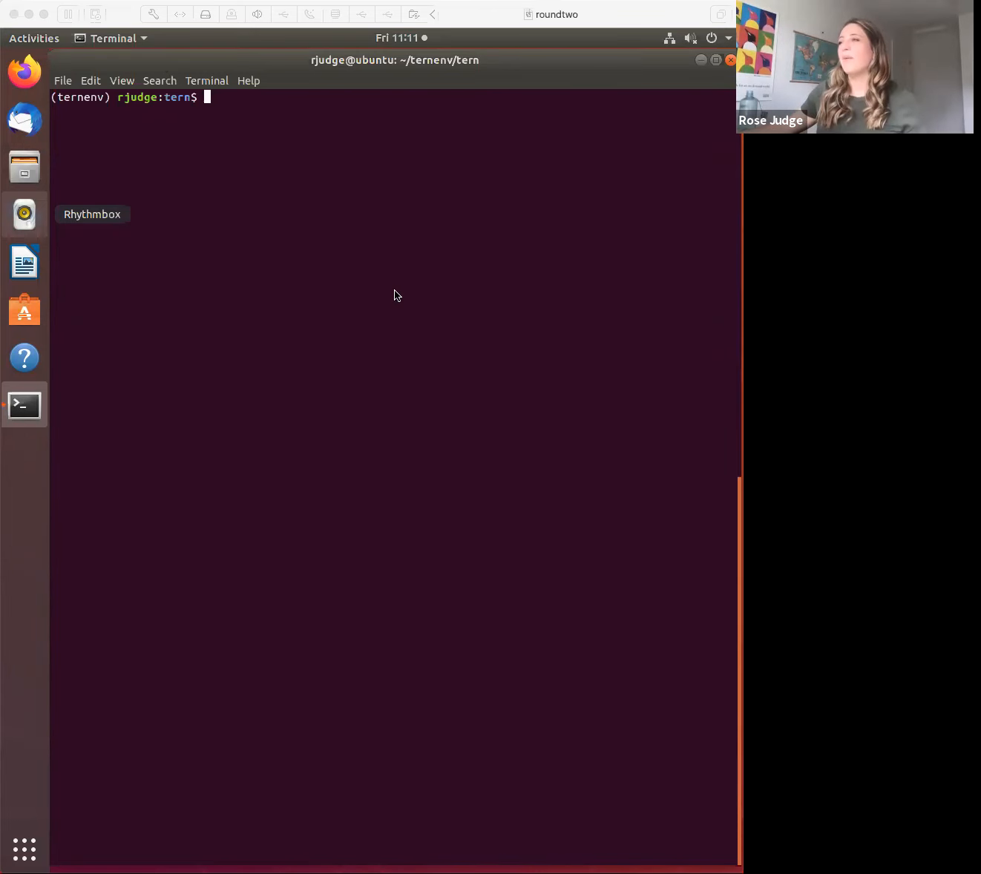
mouse_move(306, 147)
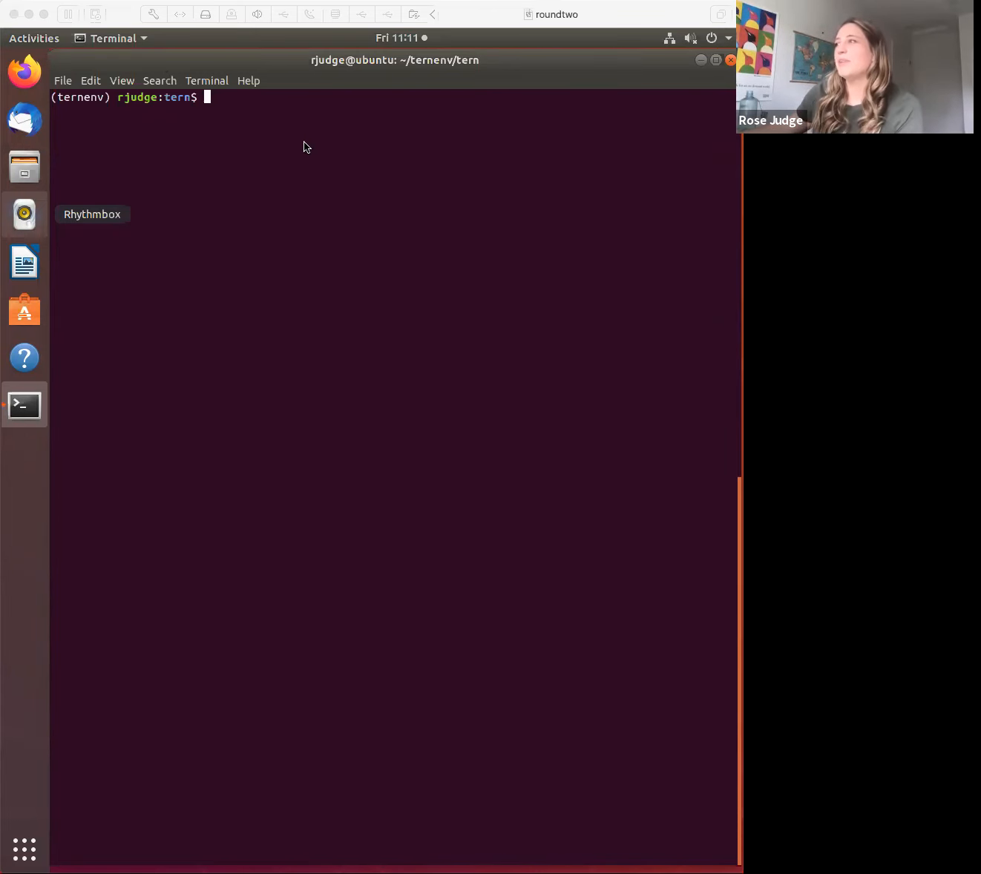
mouse_move(484, 300)
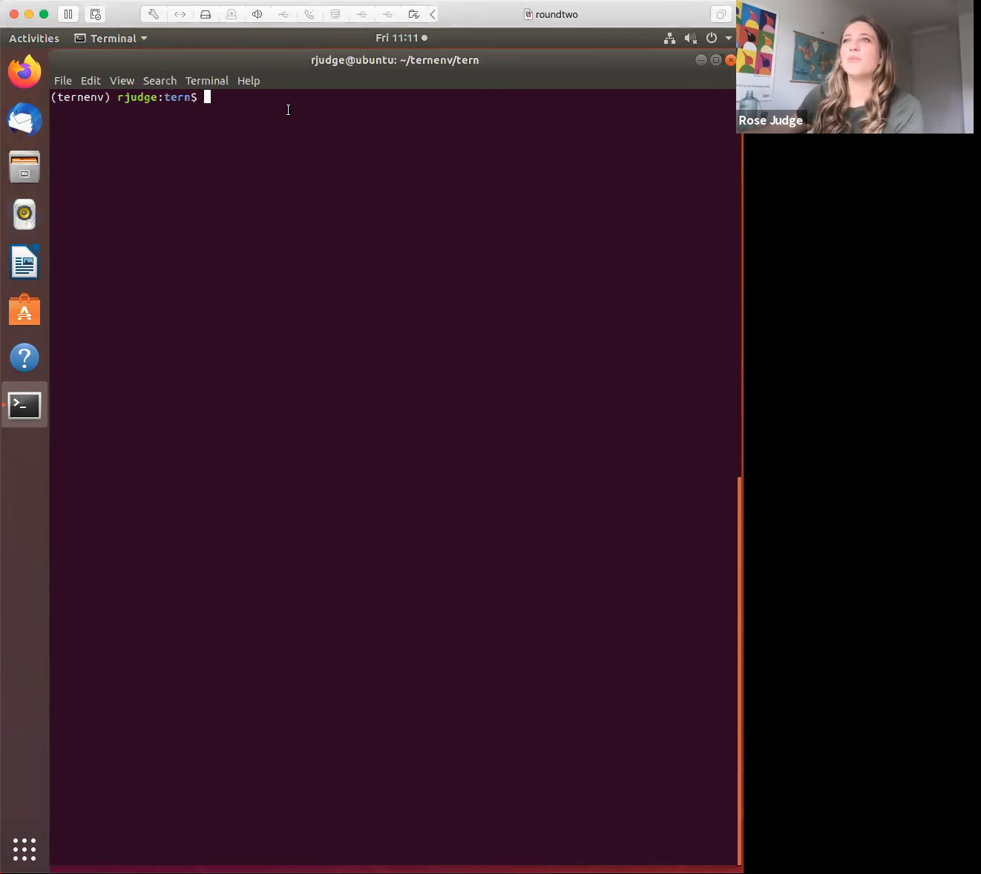
Run 'tern report -i photon:3.0 -o photon.txt' to generate the photon report.
type("tern report -i photon:3.0 -o photon.txt")
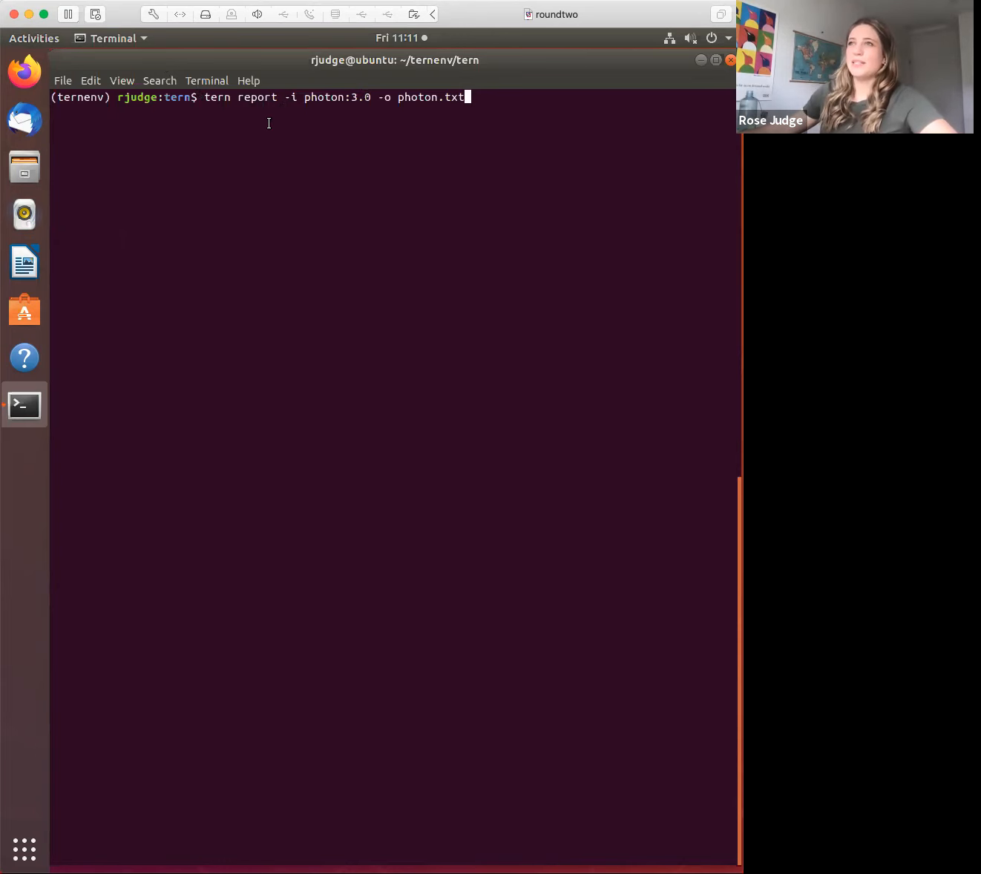
mouse_move(392, 128)
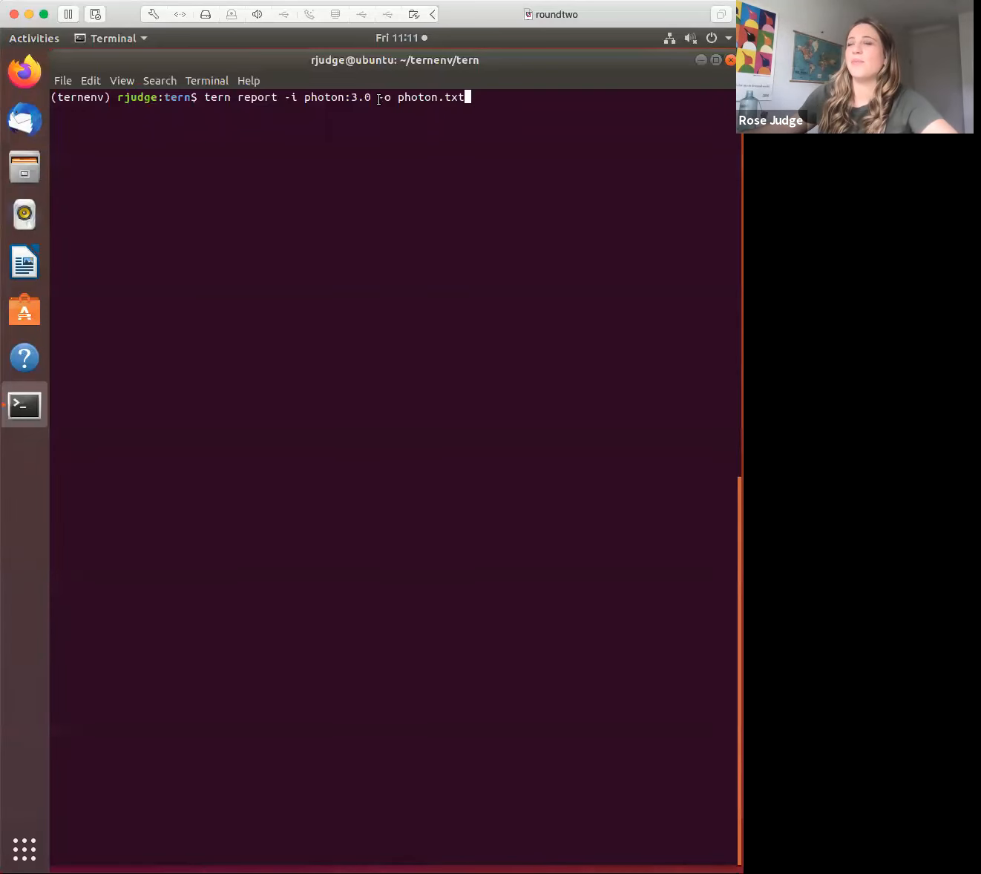
mouse_move(525, 108)
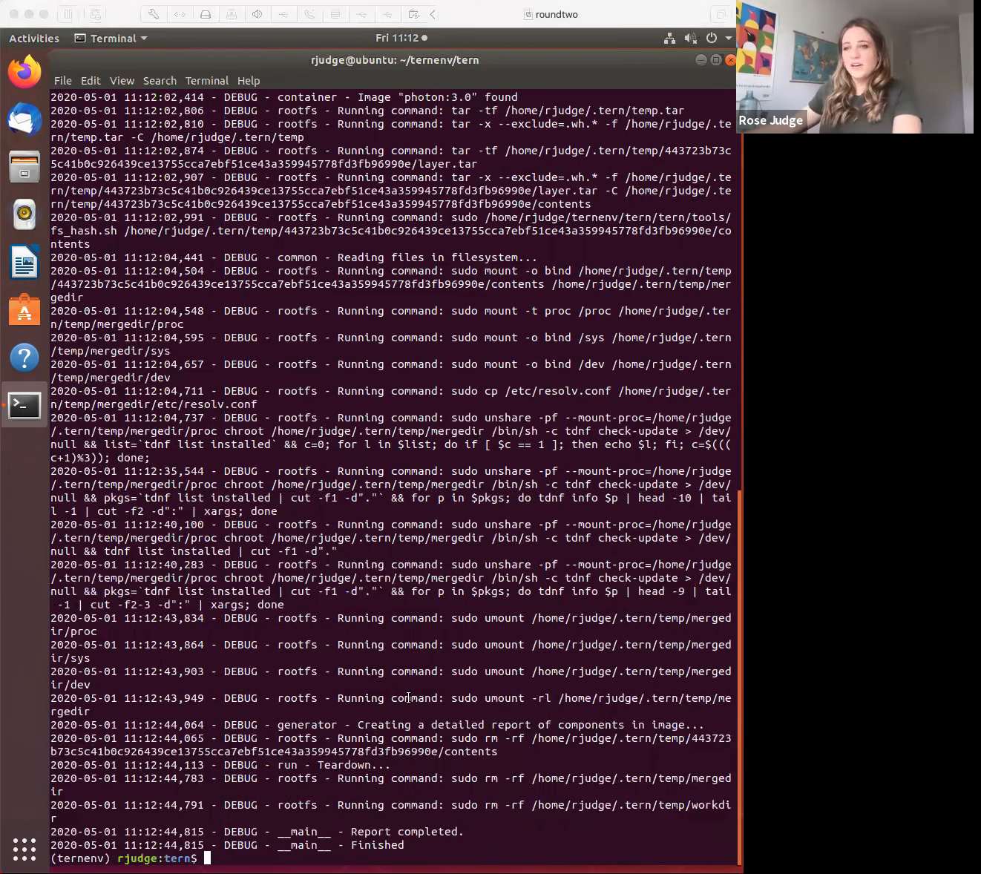
View photon.txt in vi down to the container license summary, then quit with :q.
type("vi phot")
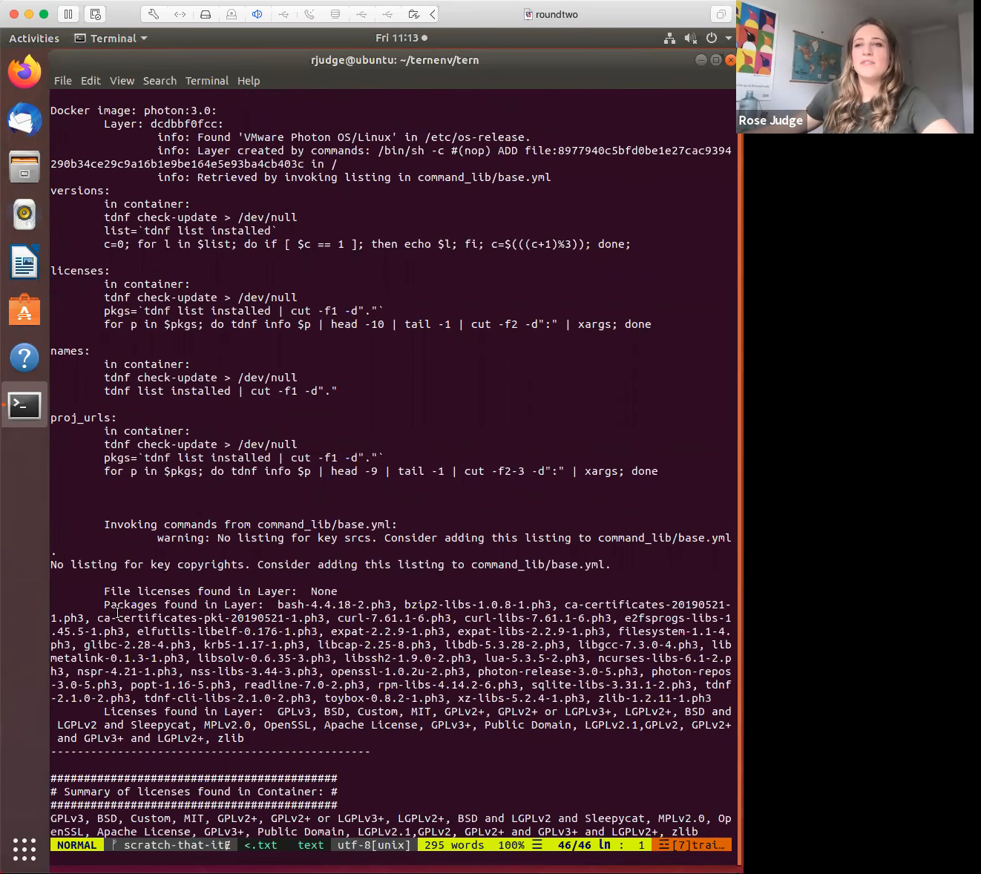
double_click(148, 604)
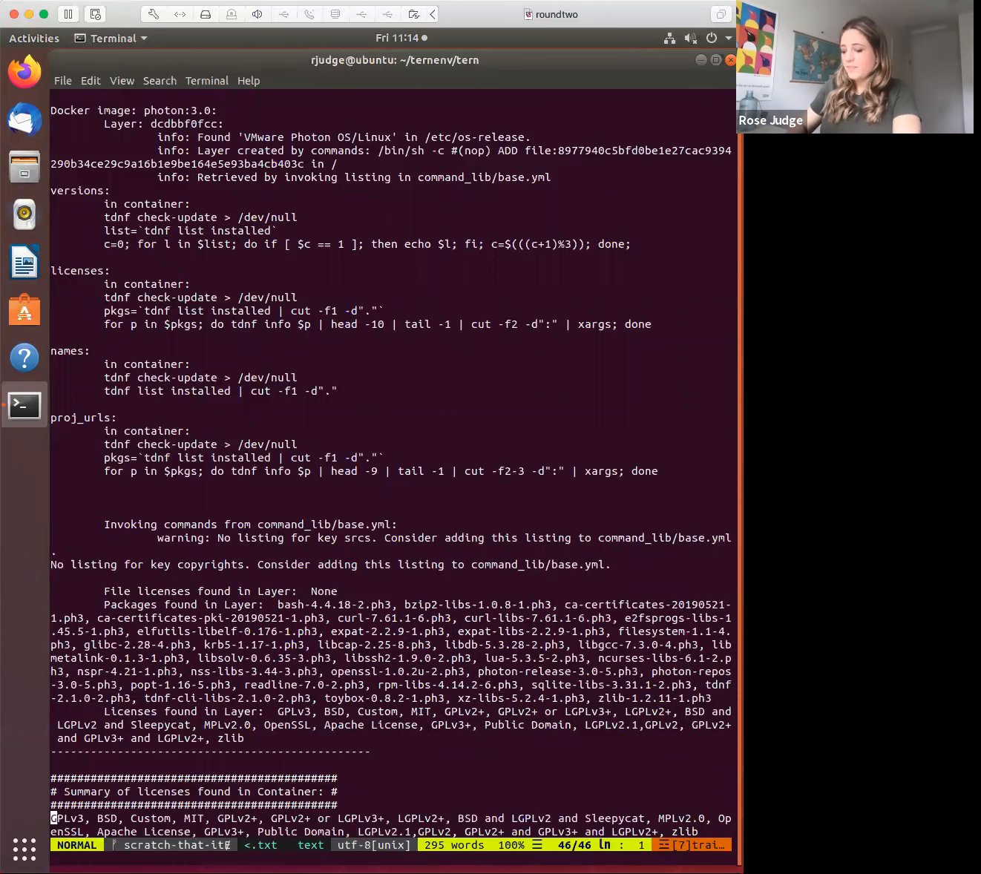
type(":q")
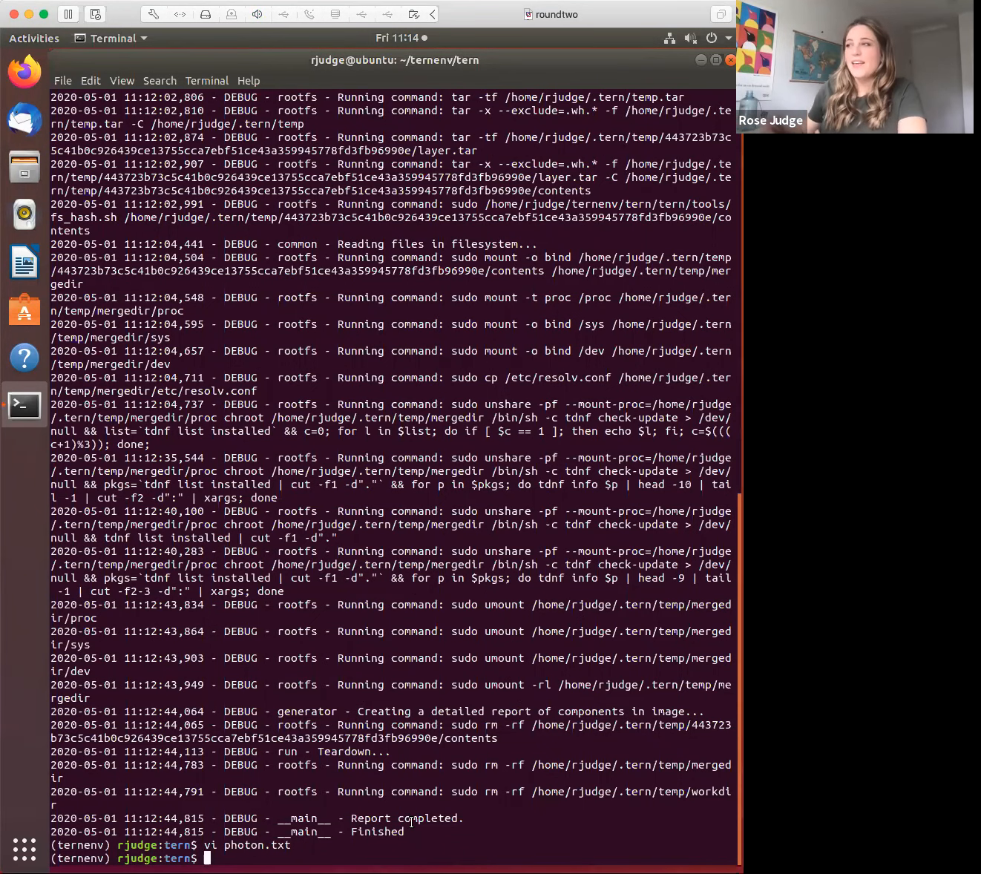
type("vi Dockerfile")
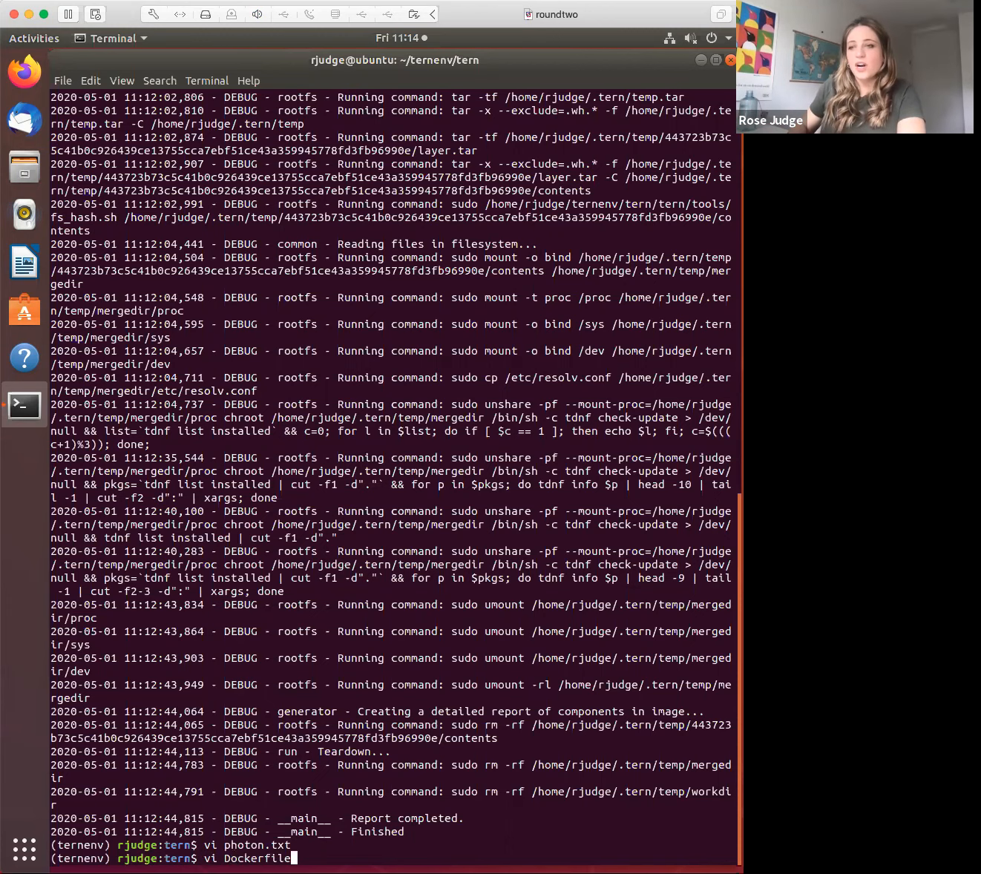
key("Return")
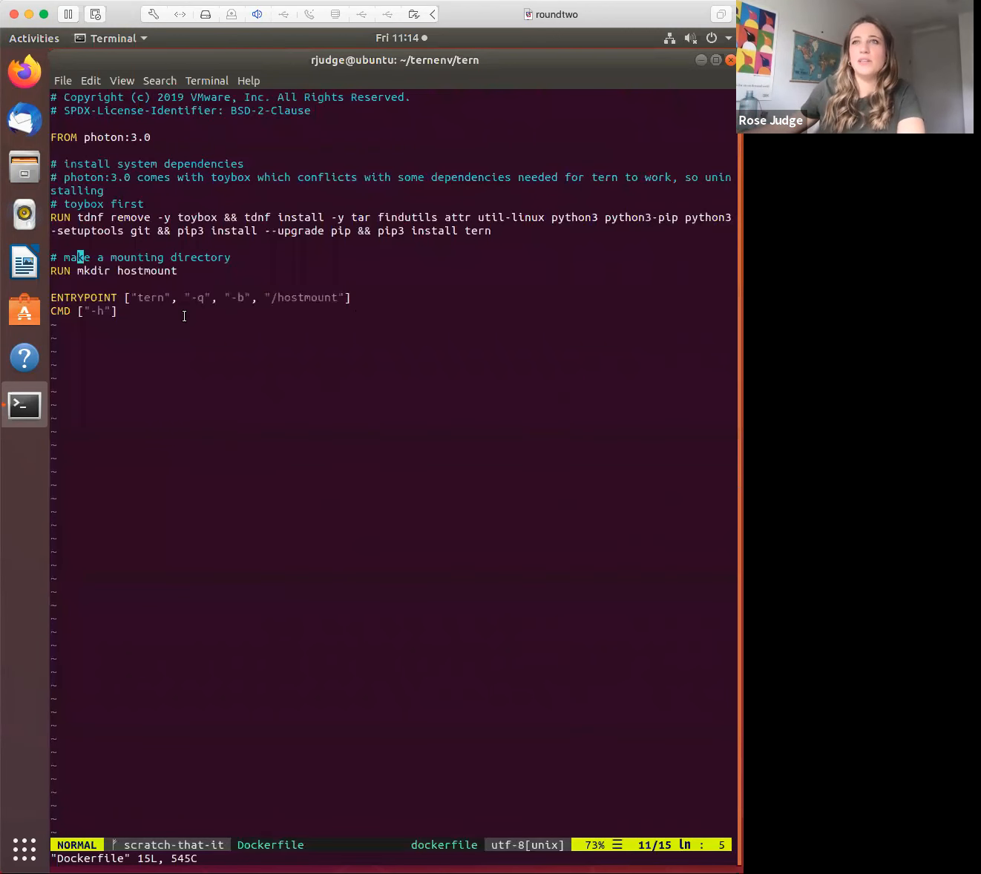
type(":q")
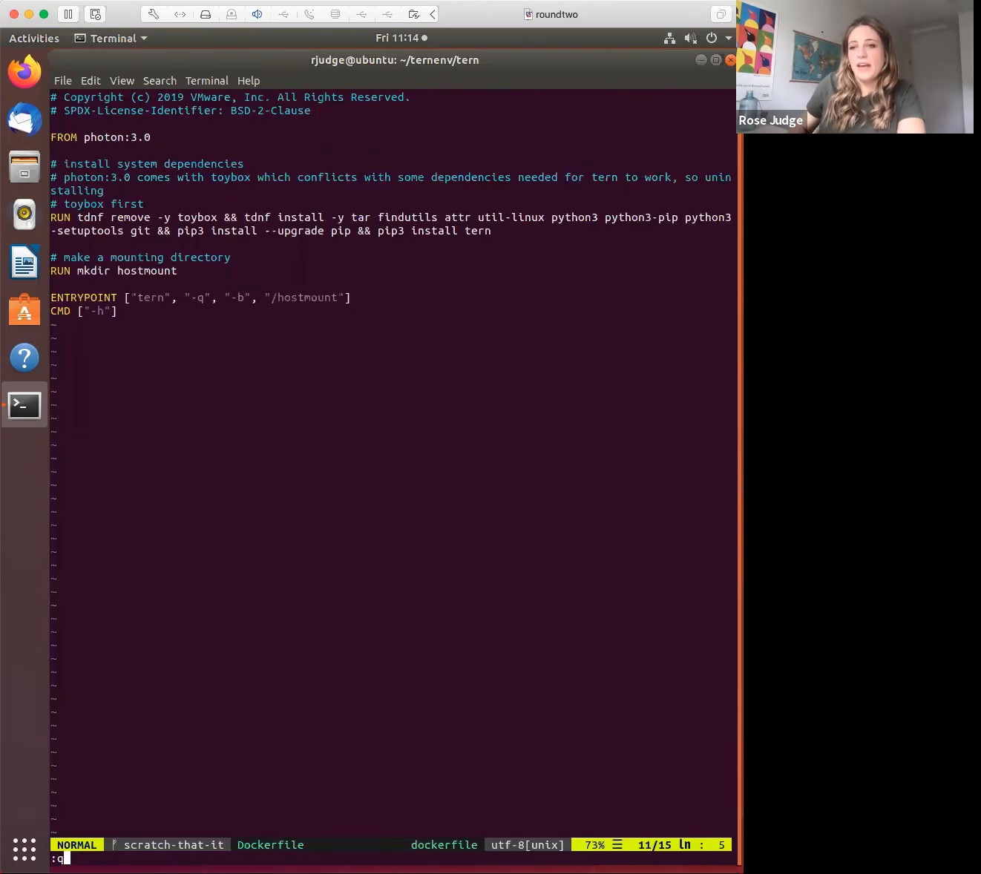
key("Return")
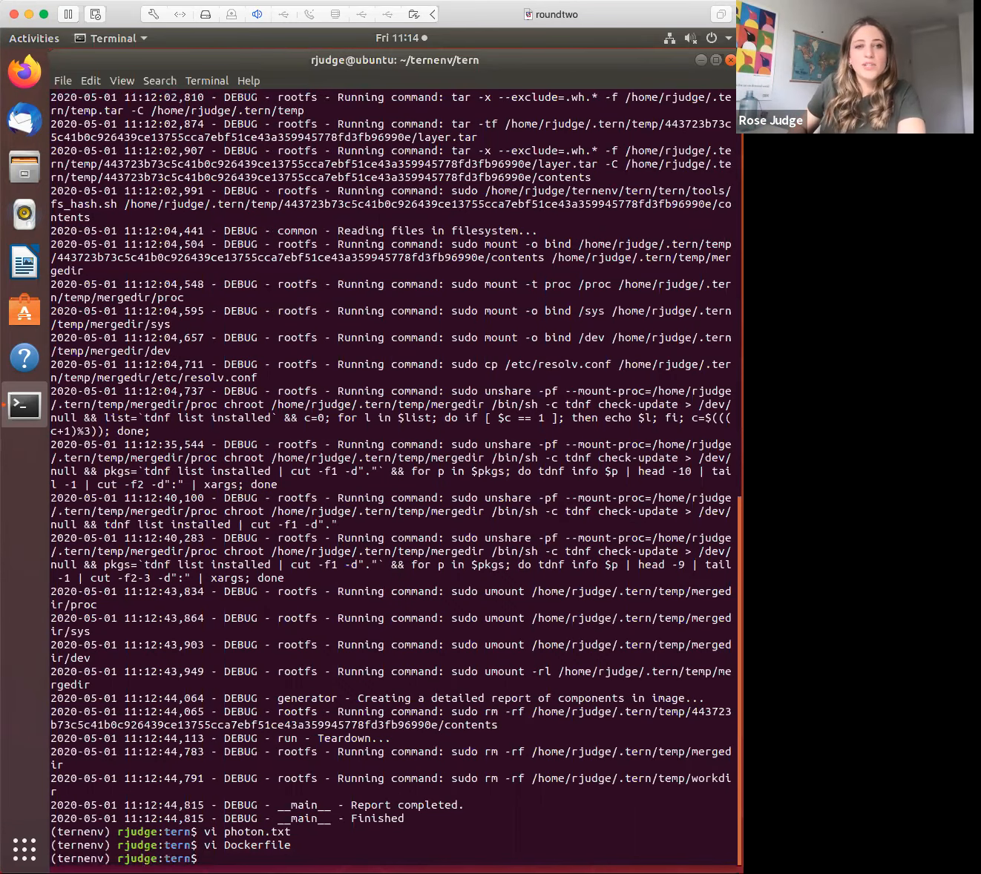
type("vi t")
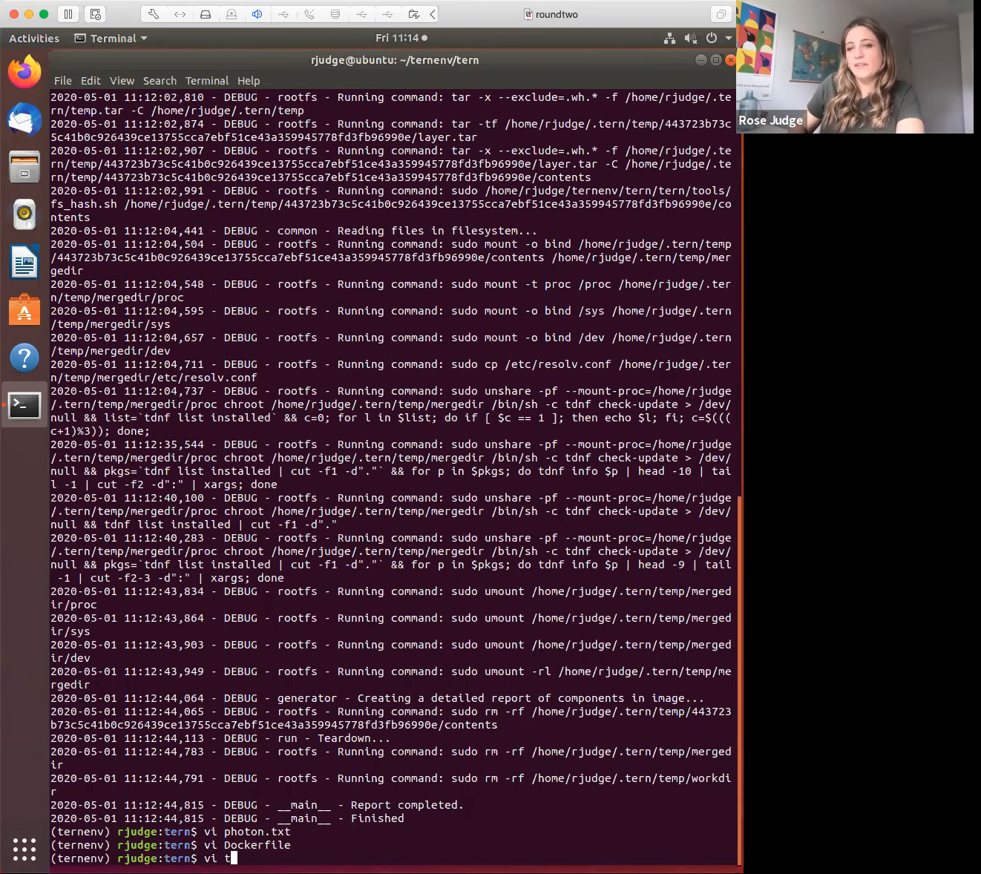
type("ernd.txt")
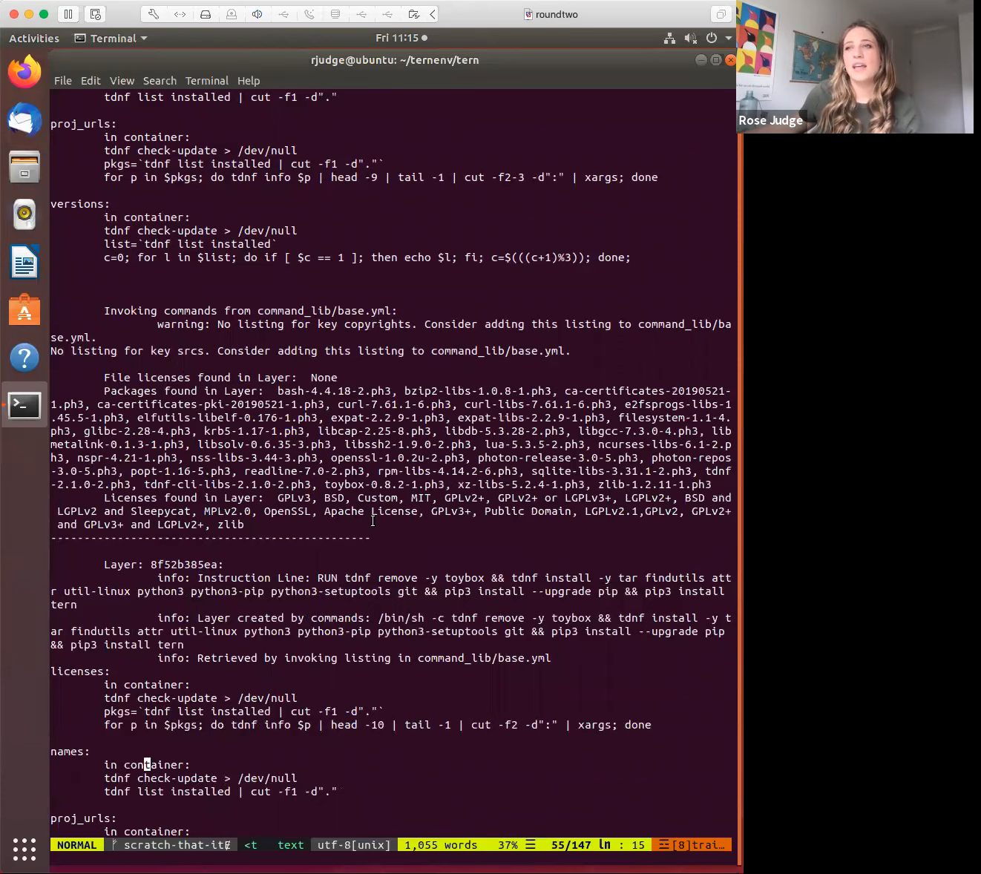
scroll("down", 3)
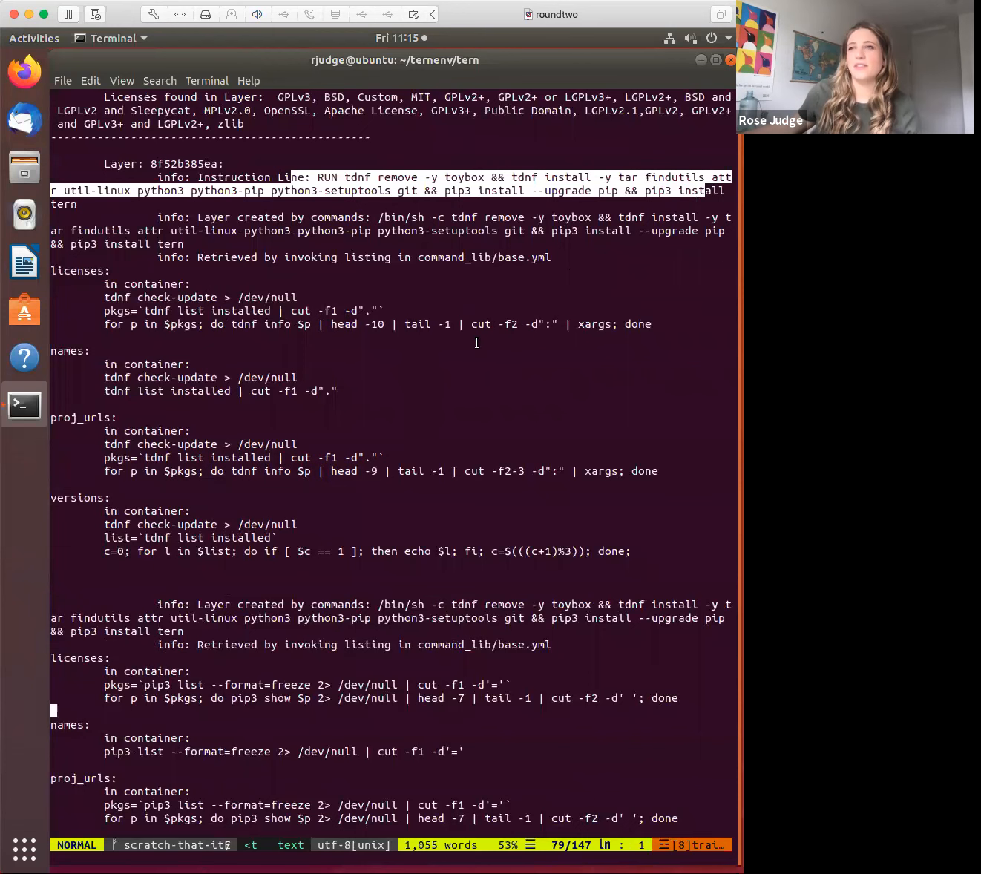
mouse_move(465, 472)
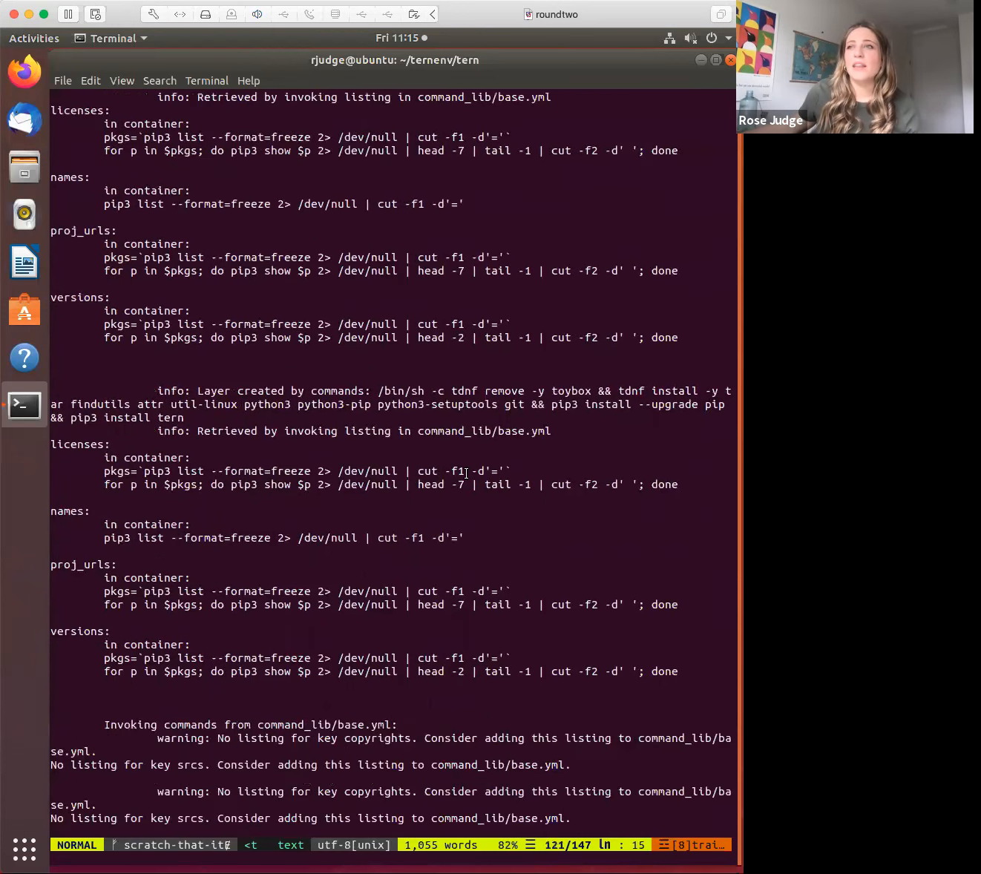
scroll("down", 3)
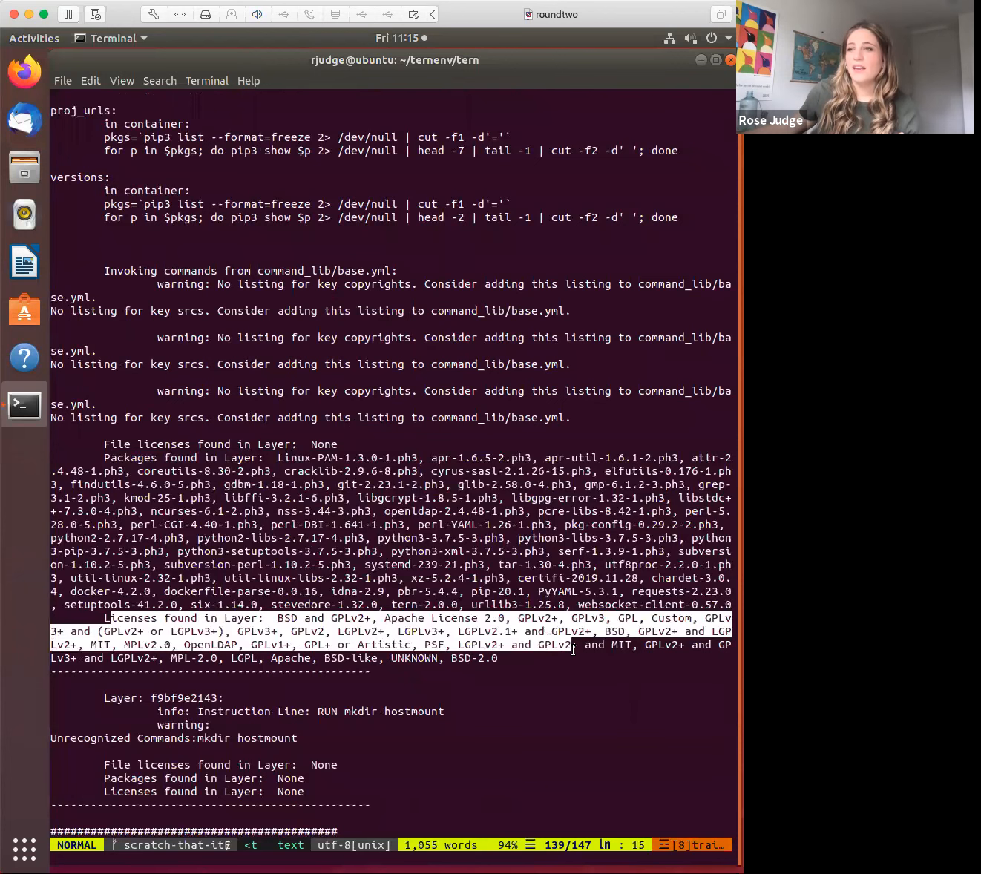
scroll("down", 3)
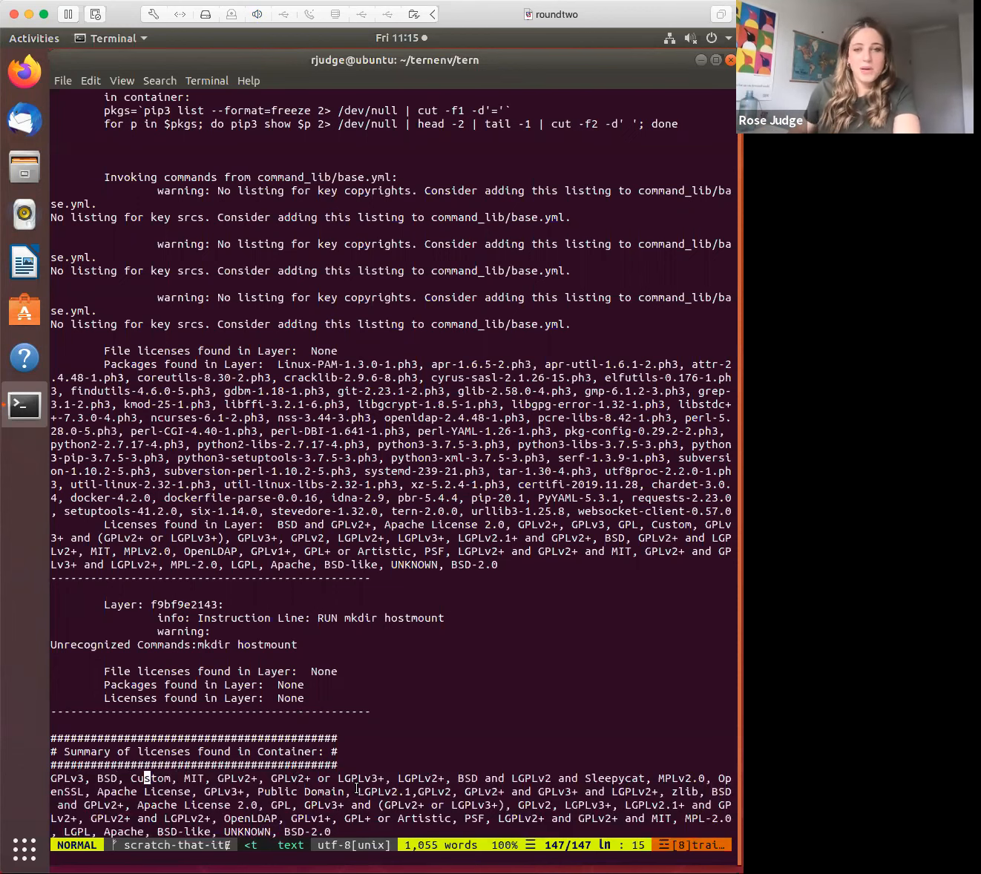
type(":q")
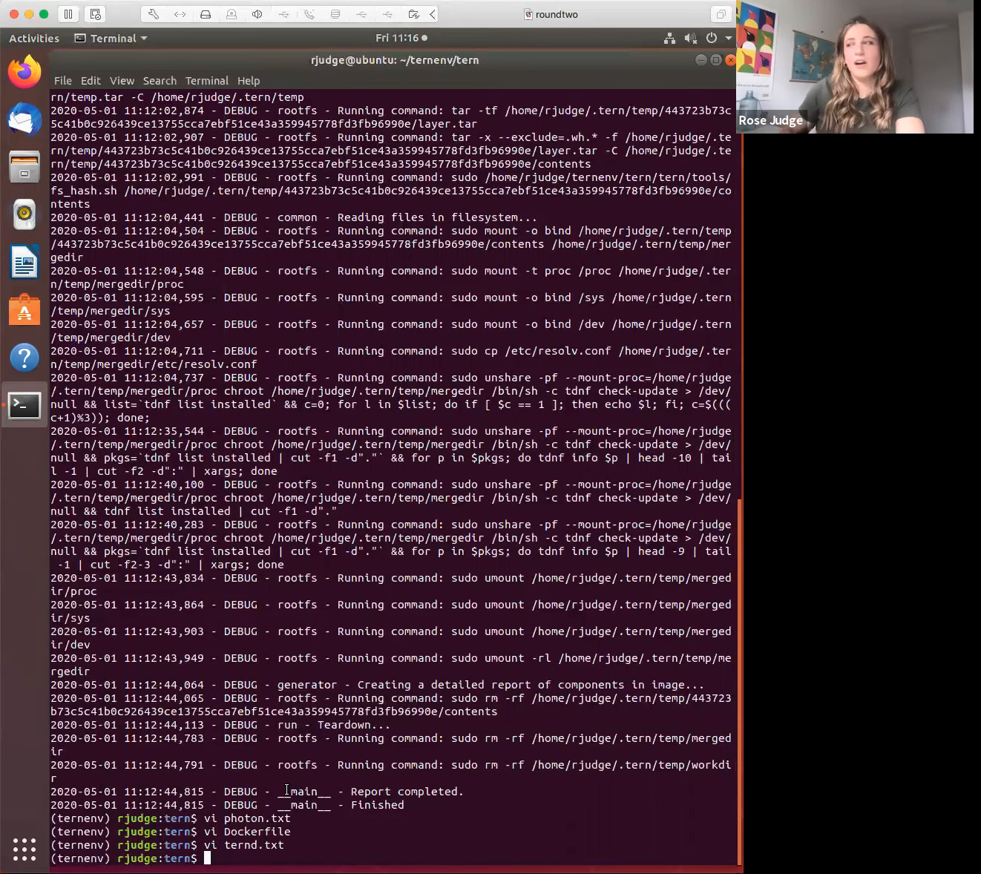
mouse_move(641, 804)
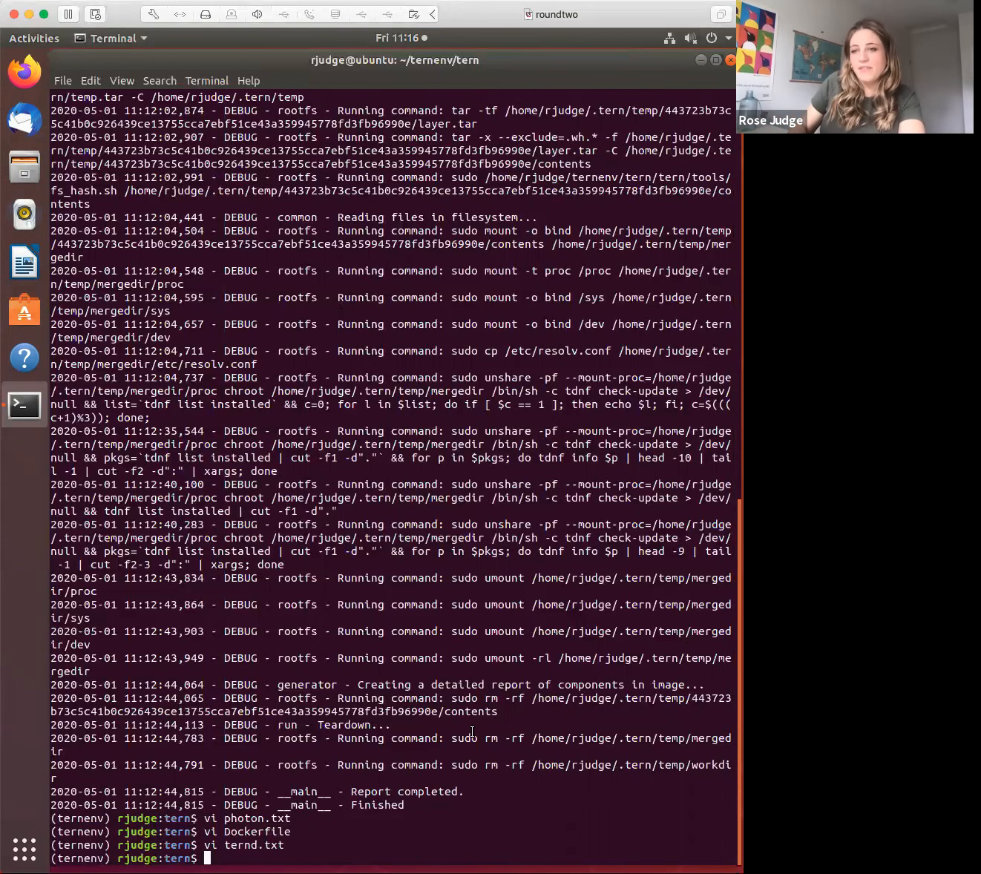
Enter the command 'vi Dockerfile.lock' at the prompt without running it.
type("vi Dockerfile")
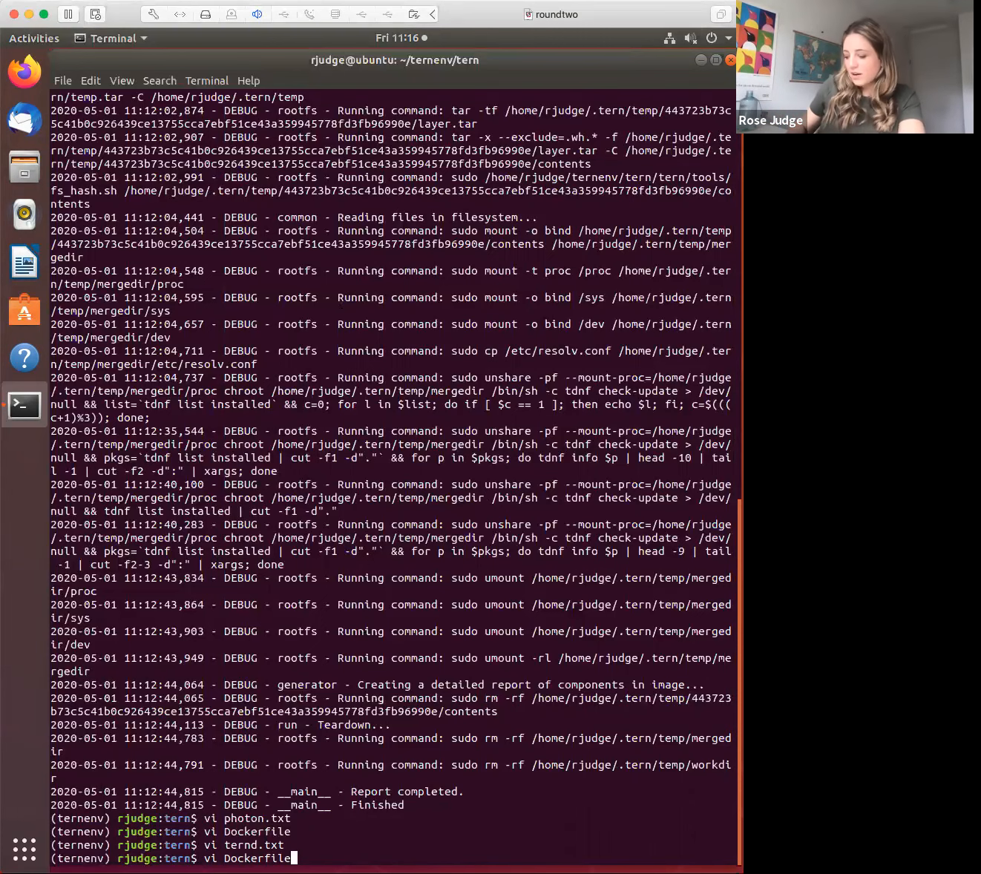
type(".lock")
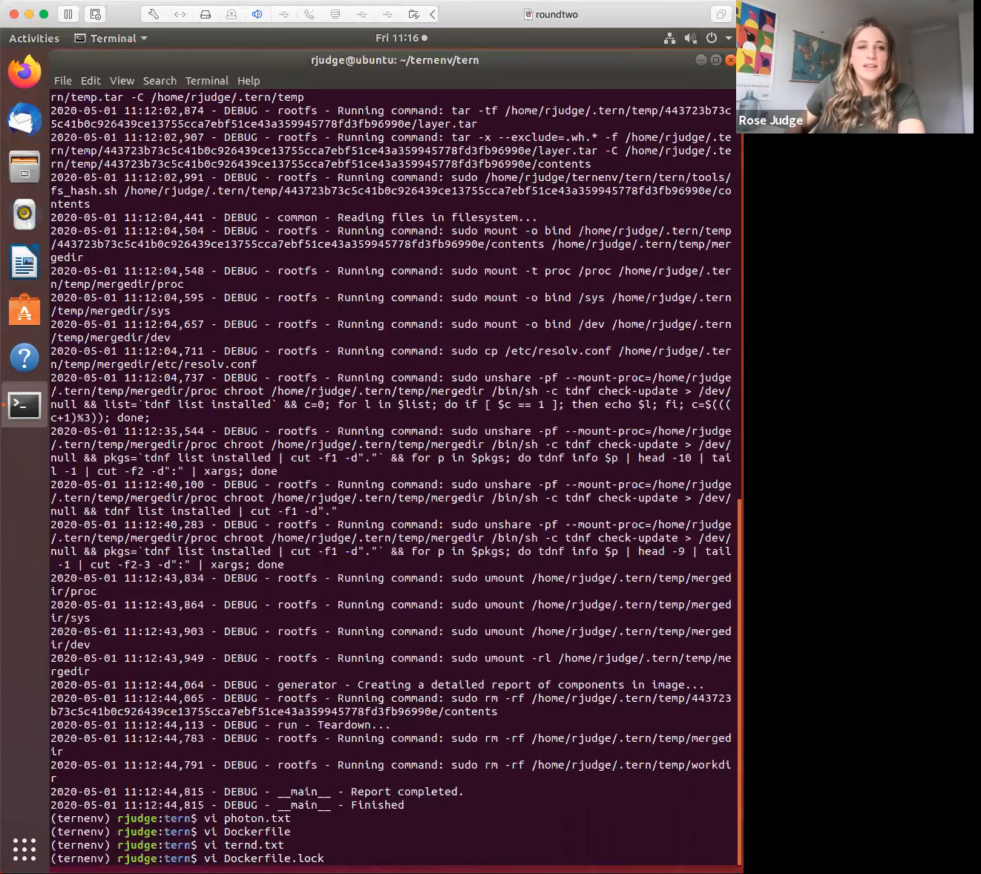